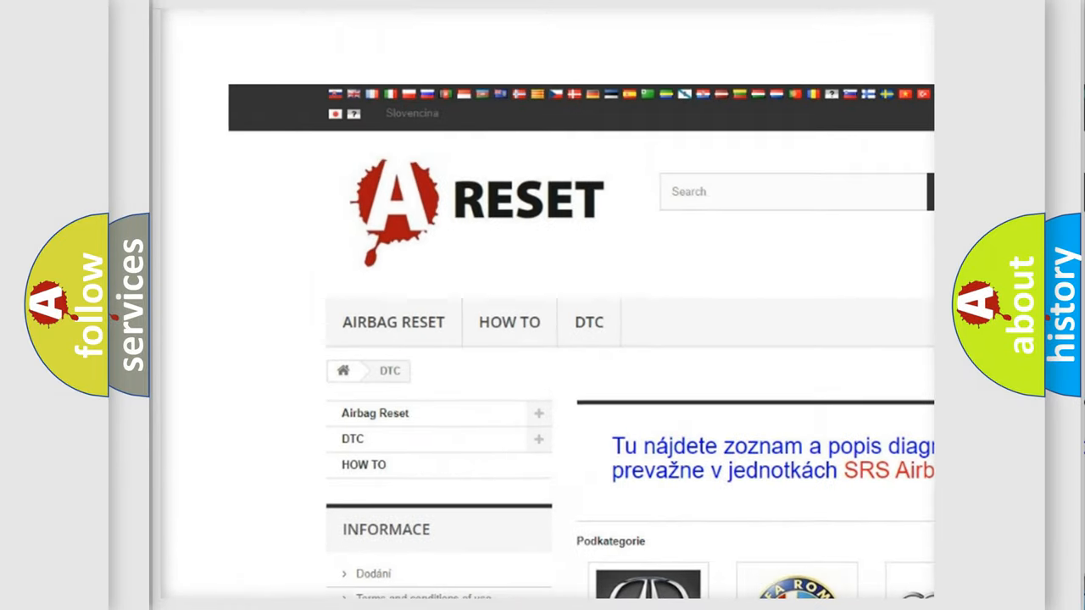
- Open the CHRYSLER DTC tile and scroll its B- and U-series fault code list
{"action": "scroll", "scroll_direction": "down", "scroll_amount": 3}
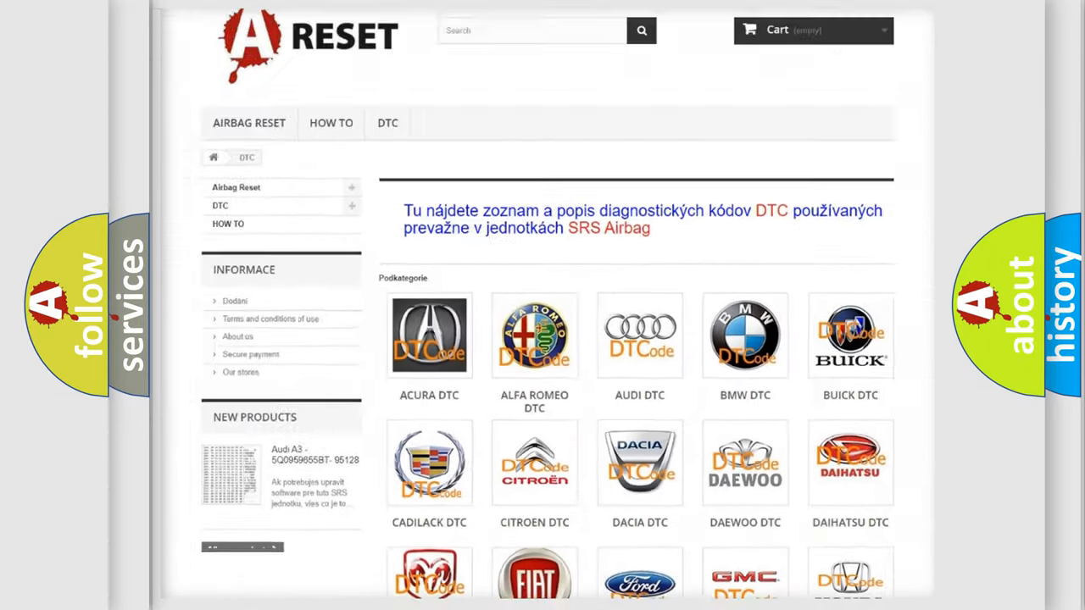
{"action": "scroll", "scroll_direction": "down", "scroll_amount": 3}
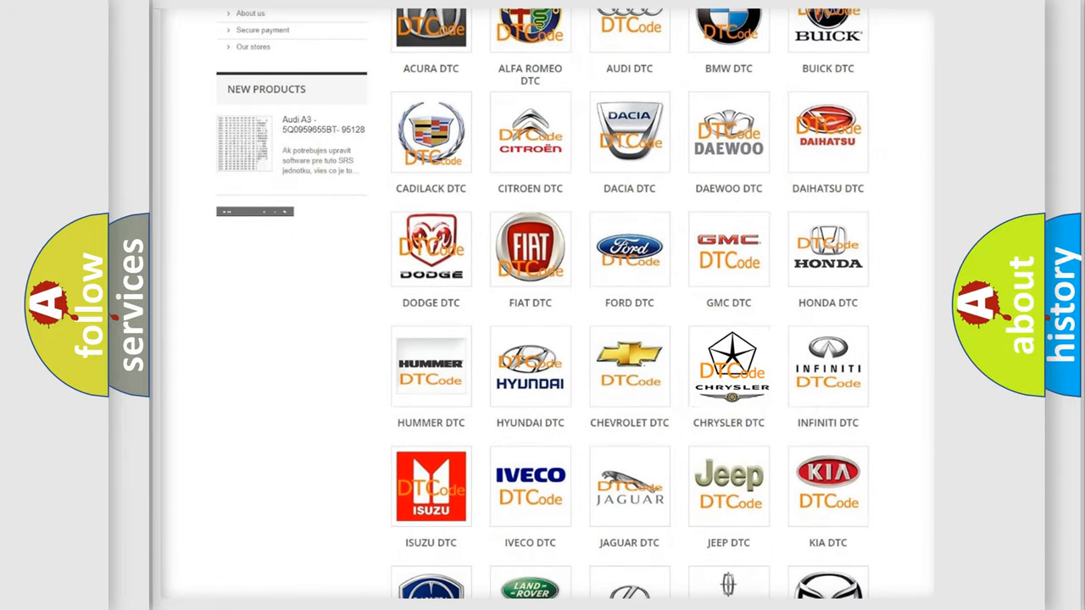
{"action": "left_click", "coordinate": [728, 367]}
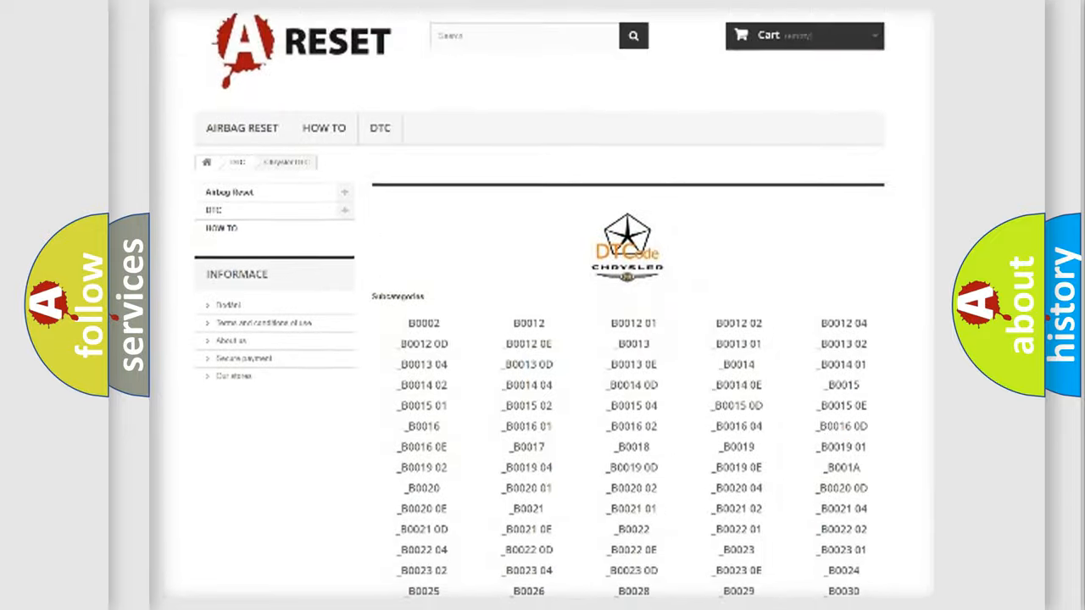
{"action": "scroll", "scroll_direction": "down", "scroll_amount": 3}
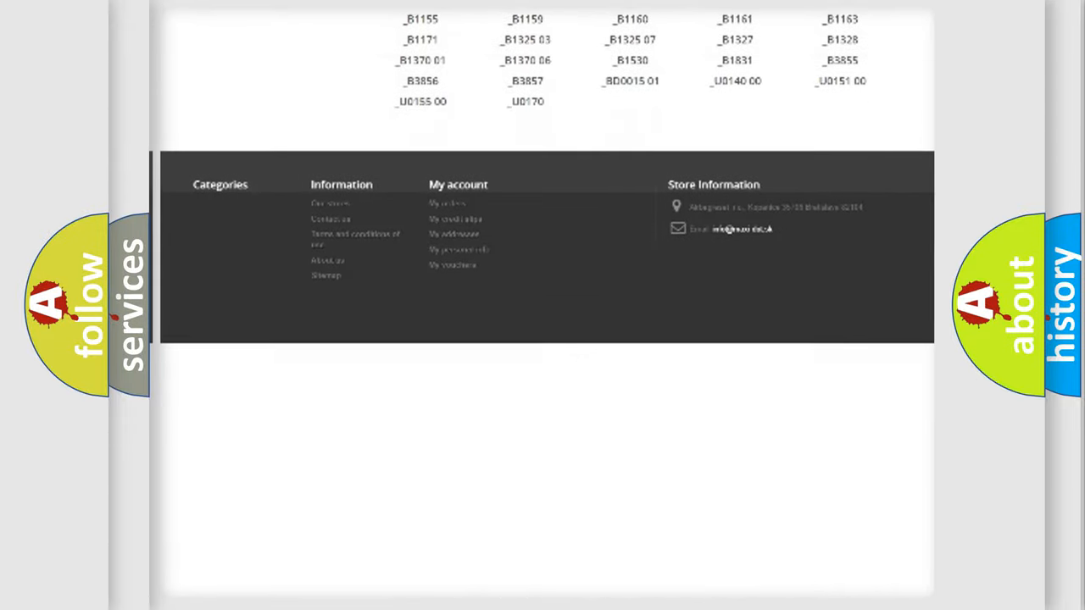
{"action": "scroll", "scroll_direction": "up", "scroll_amount": 3}
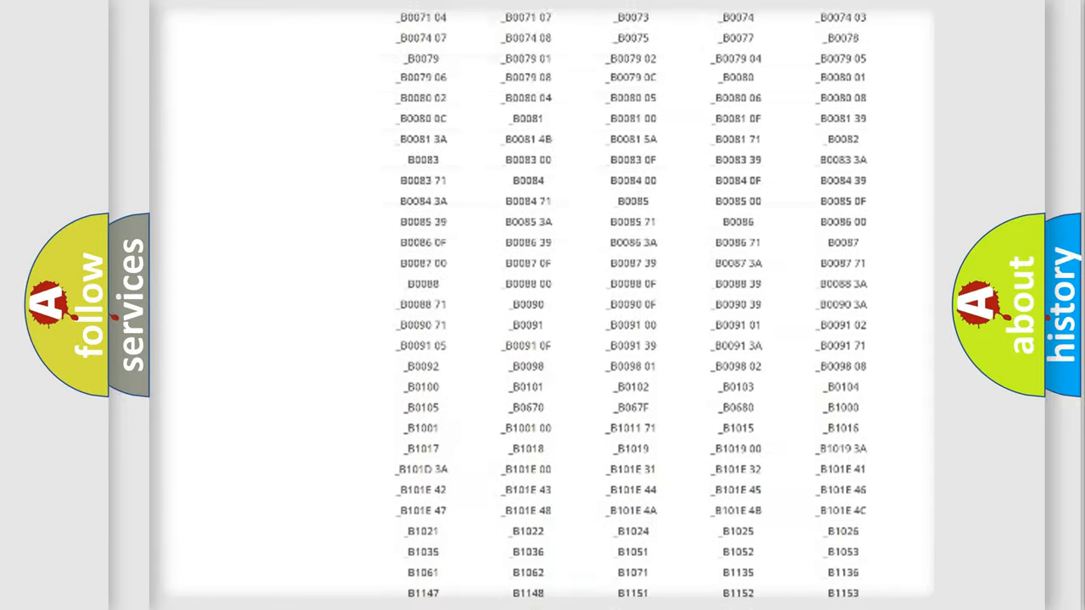
{"action": "scroll", "scroll_direction": "up", "scroll_amount": 3}
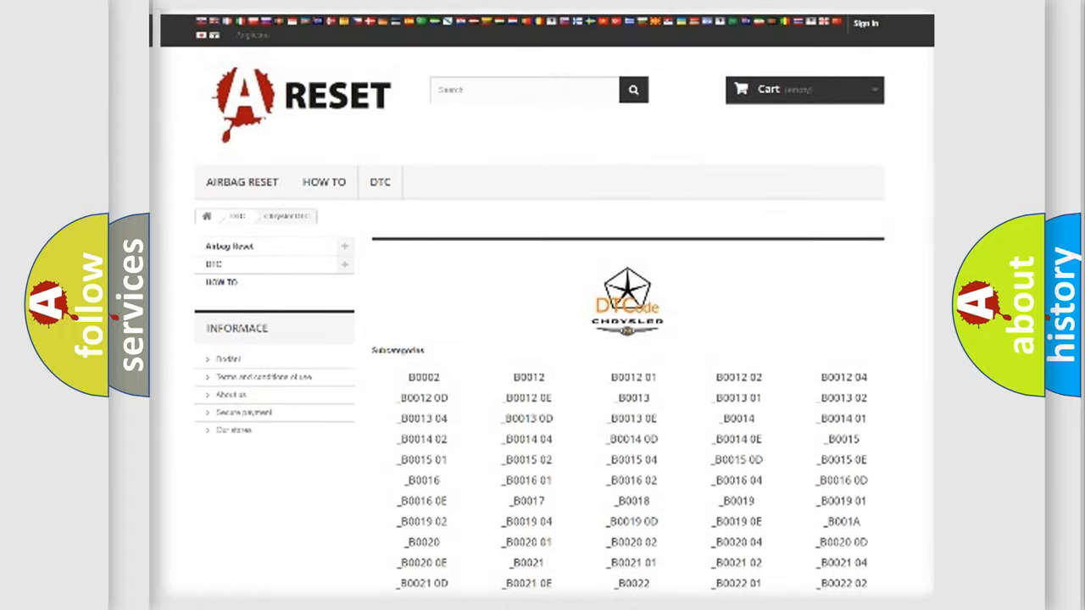